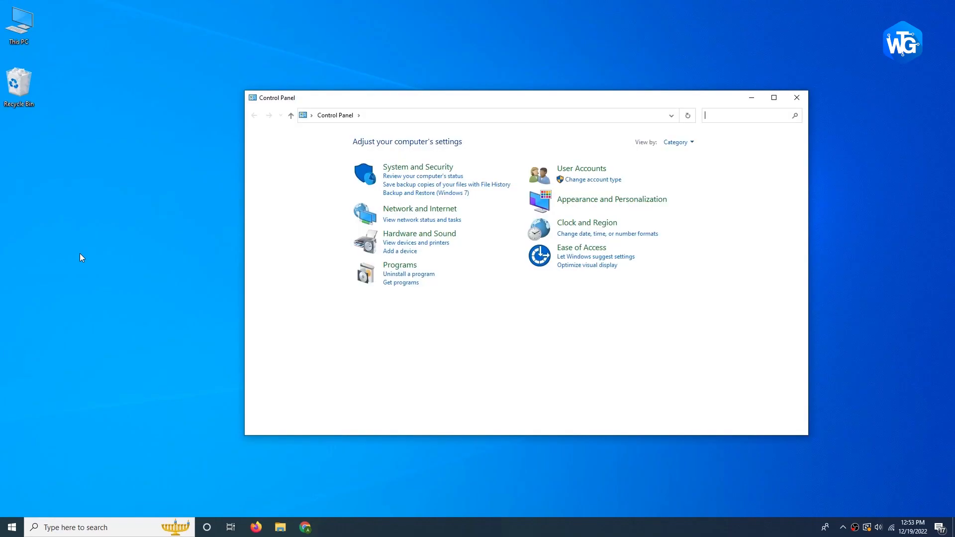
# Search Control Panel for 'troubleshoot', open Troubleshooting, and view all troubleshooters
pyautogui.write('troun')
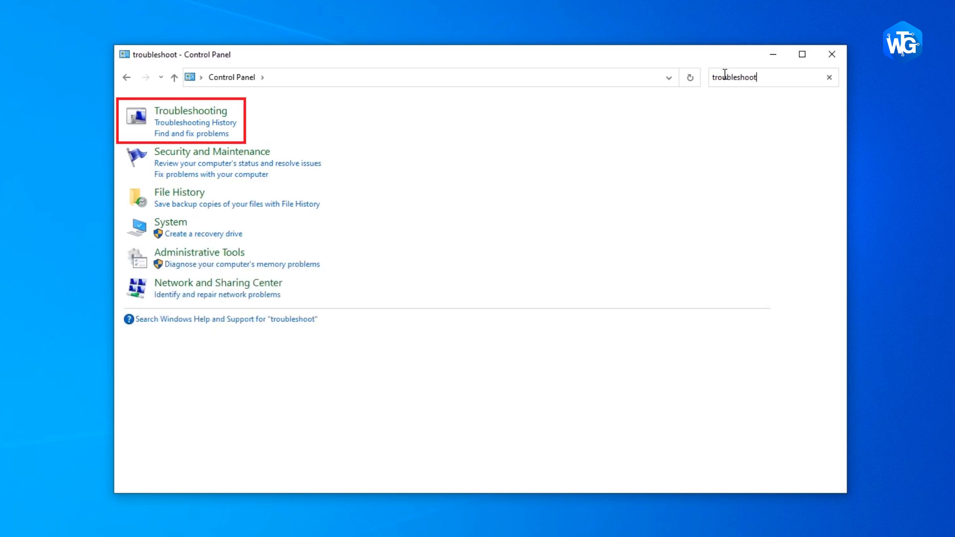
pyautogui.moveTo(195, 119)
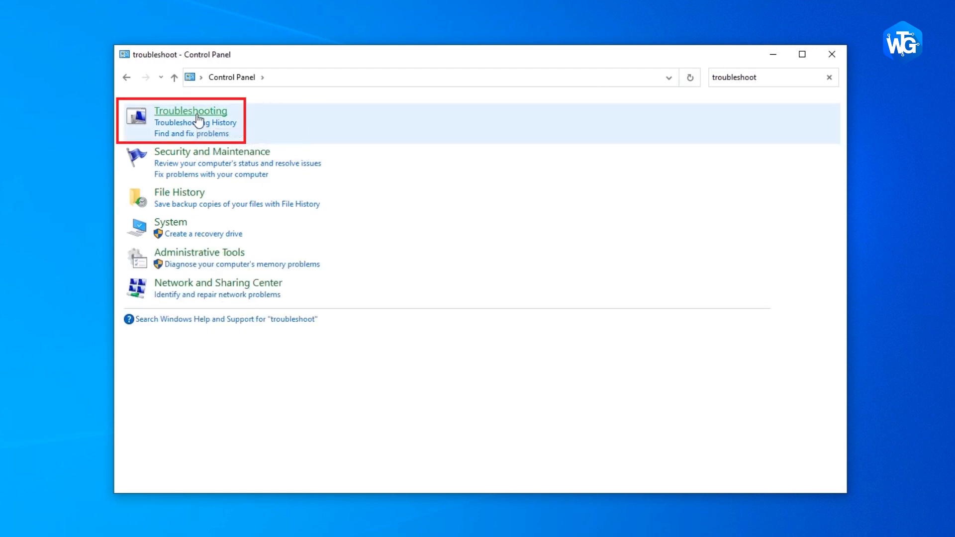
pyautogui.click(191, 110)
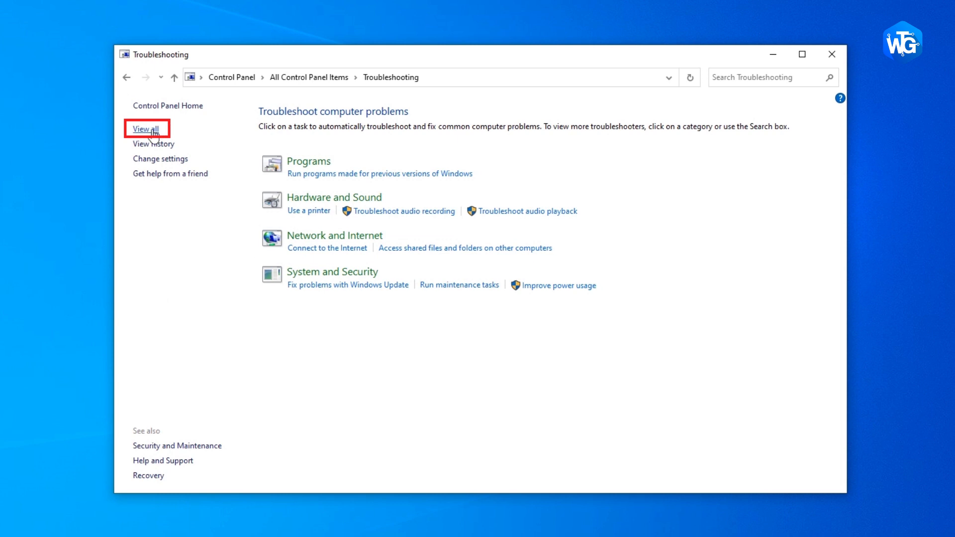
pyautogui.click(145, 129)
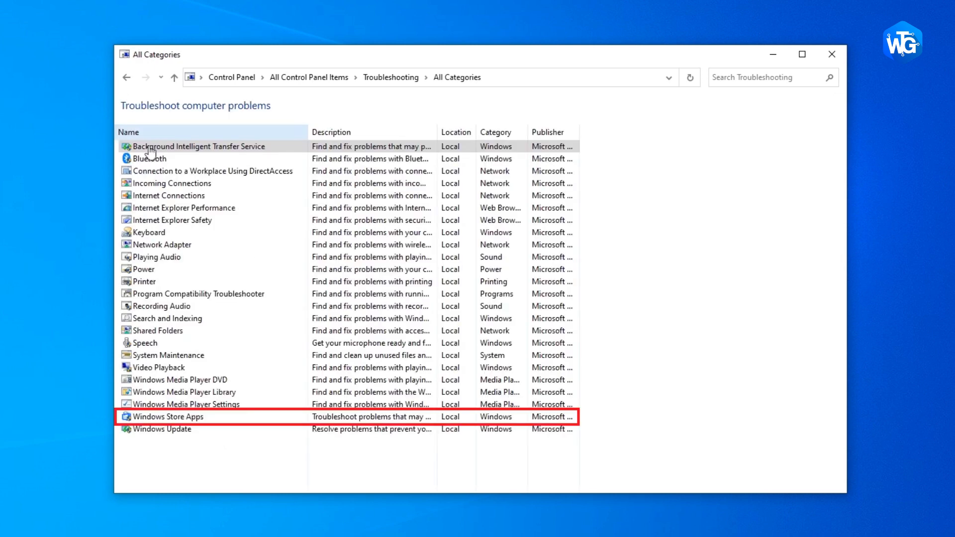
pyautogui.moveTo(173, 416)
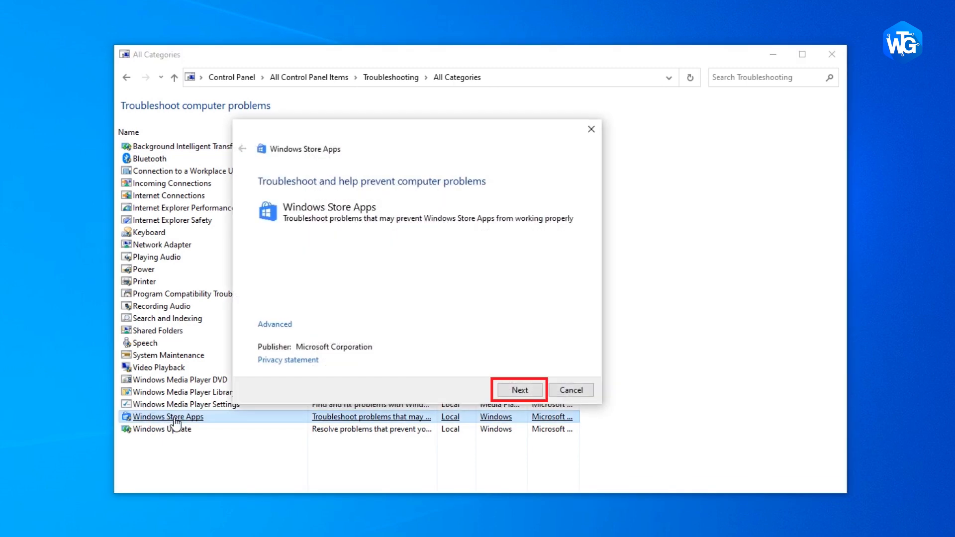
pyautogui.moveTo(519, 390)
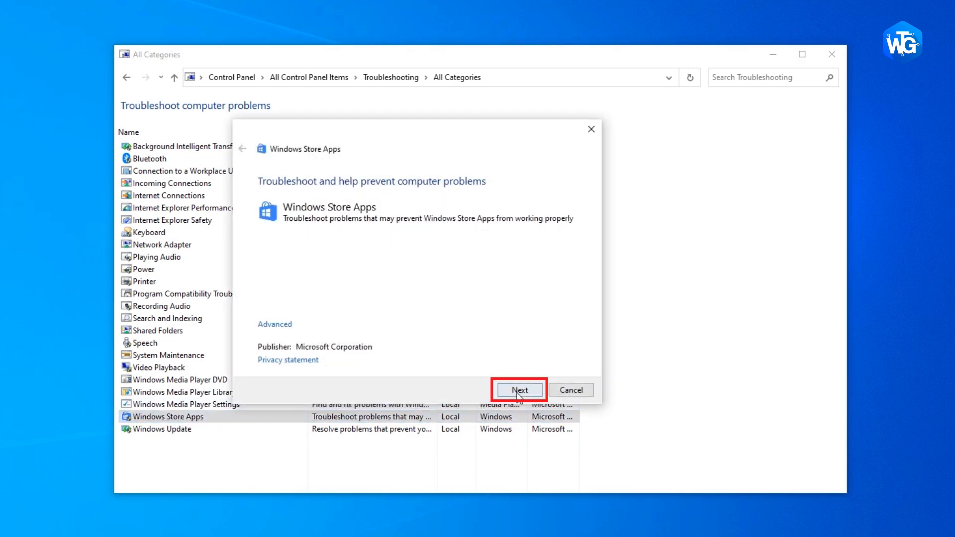
# Launch the Windows Store Apps troubleshooter so it begins detecting problems
pyautogui.click(519, 390)
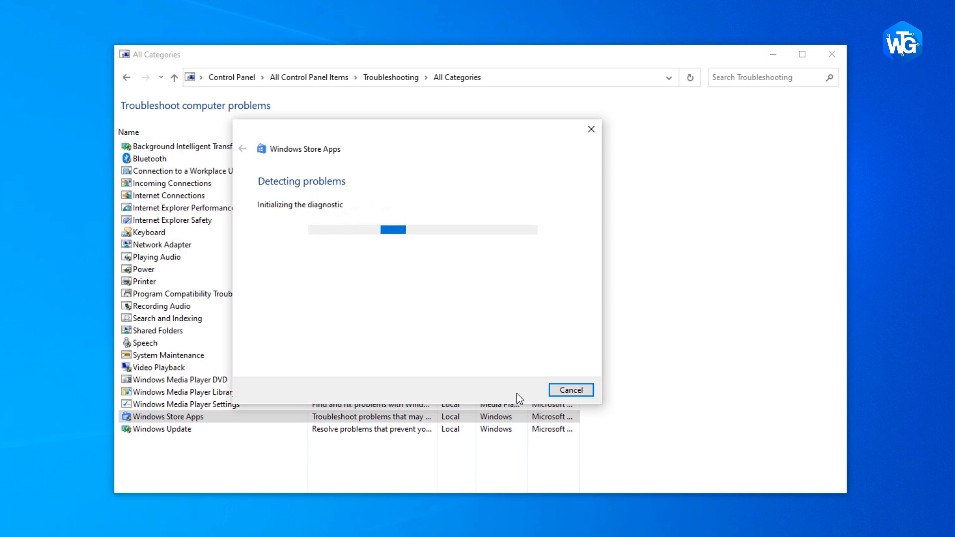
pyautogui.press('Super+x')
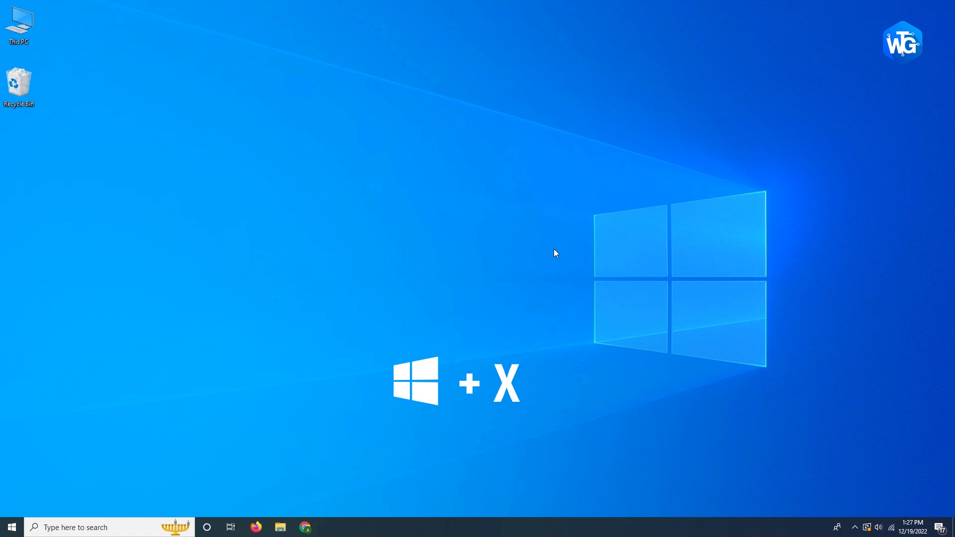
# Open Apps & features via Win+X and confirm uninstalling Avira Security
pyautogui.press('Win+x')
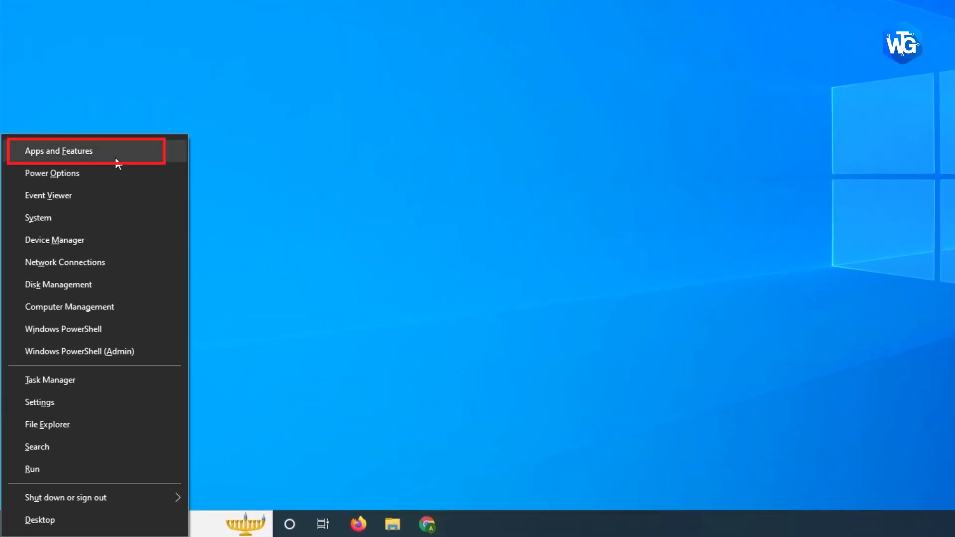
pyautogui.click(59, 150)
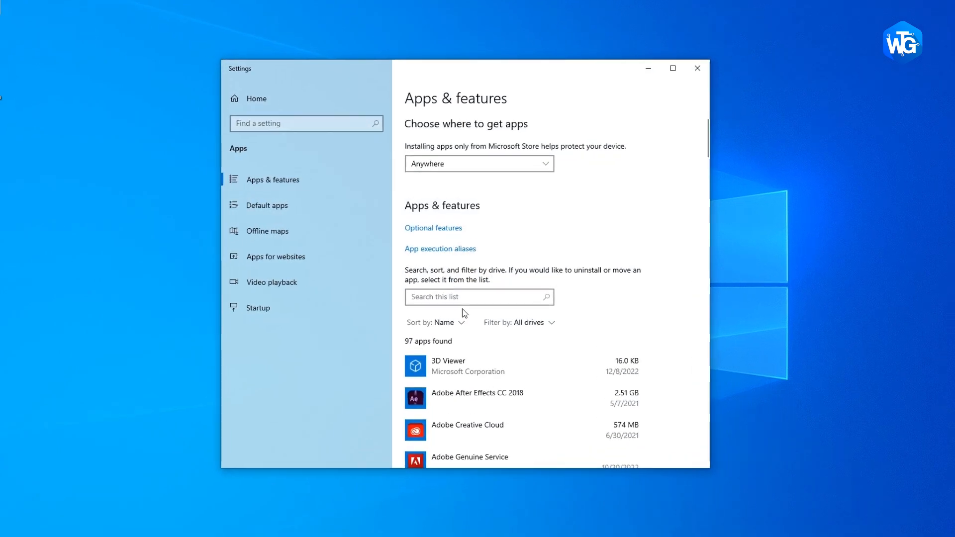
pyautogui.scroll(-3)
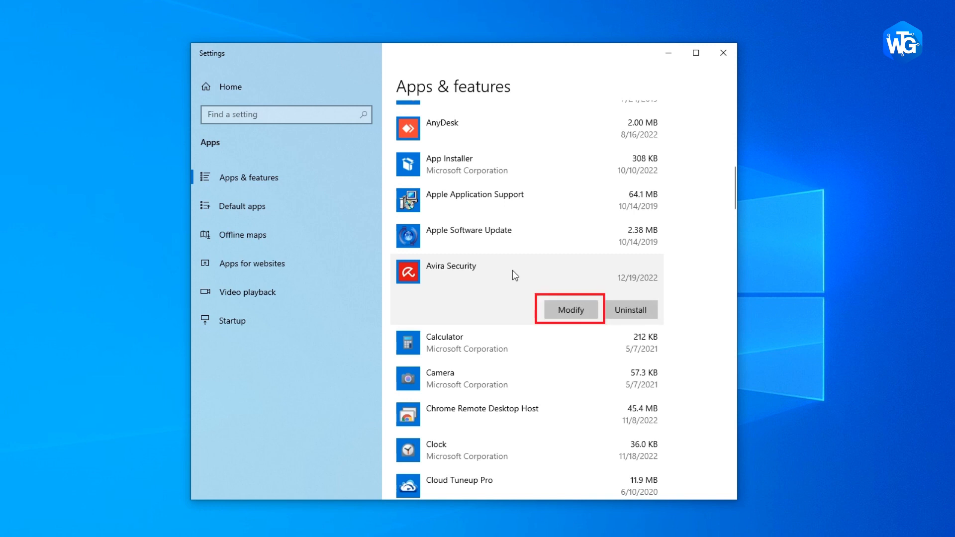
pyautogui.moveTo(571, 305)
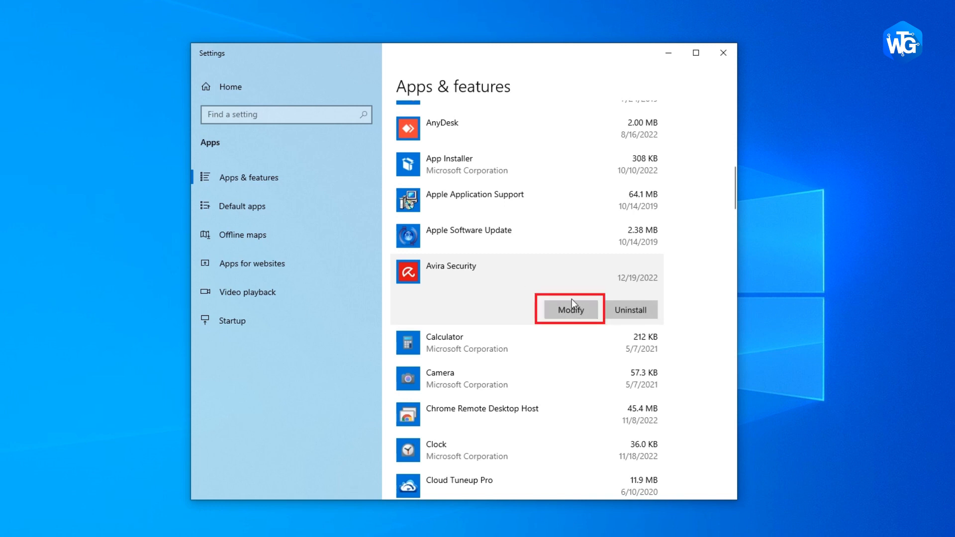
pyautogui.moveTo(631, 309)
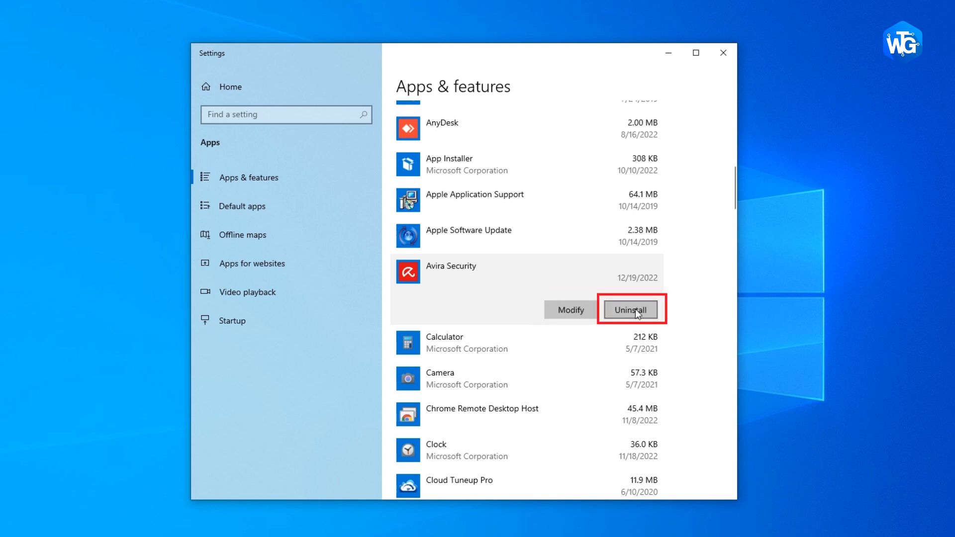
pyautogui.click(630, 309)
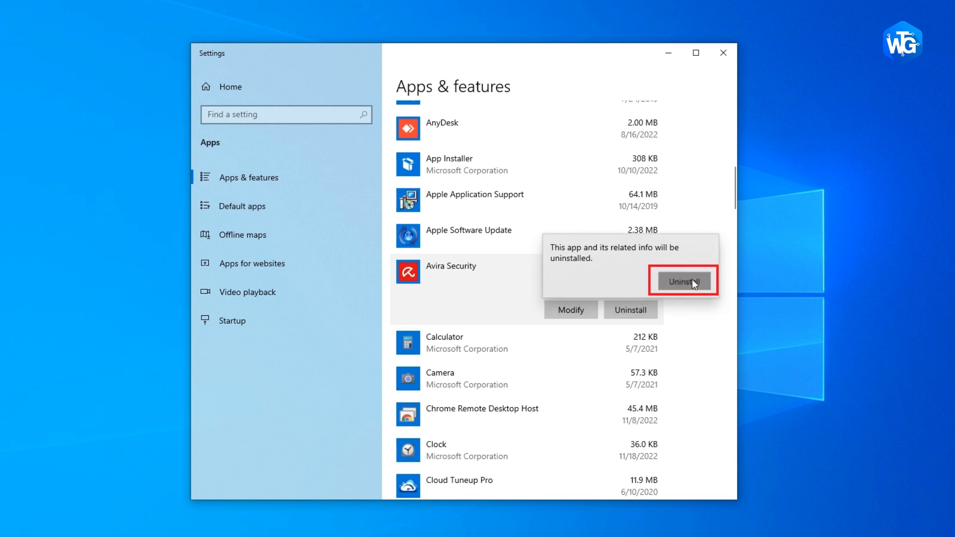
pyautogui.click(681, 280)
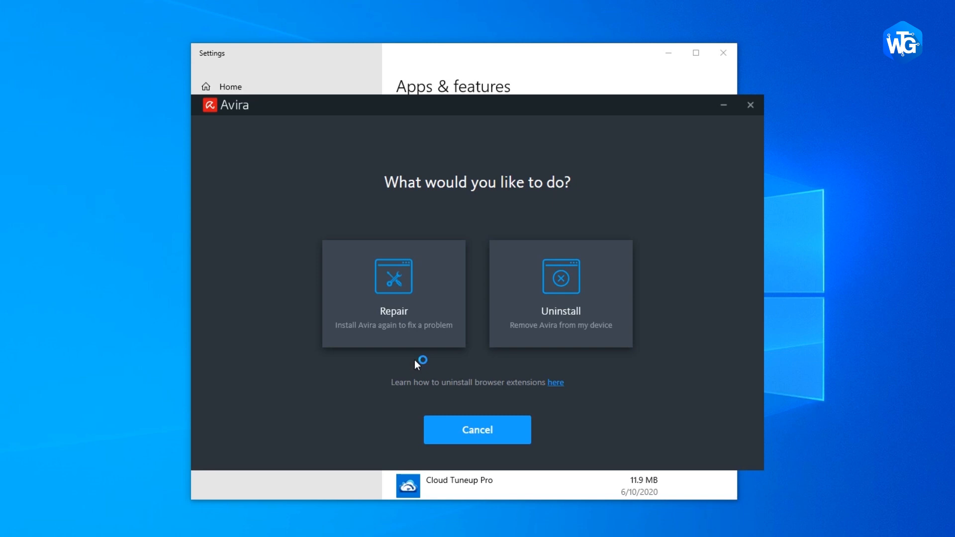
# Choose Repair in Avira's 'What would you like to do?' window
pyautogui.click(394, 293)
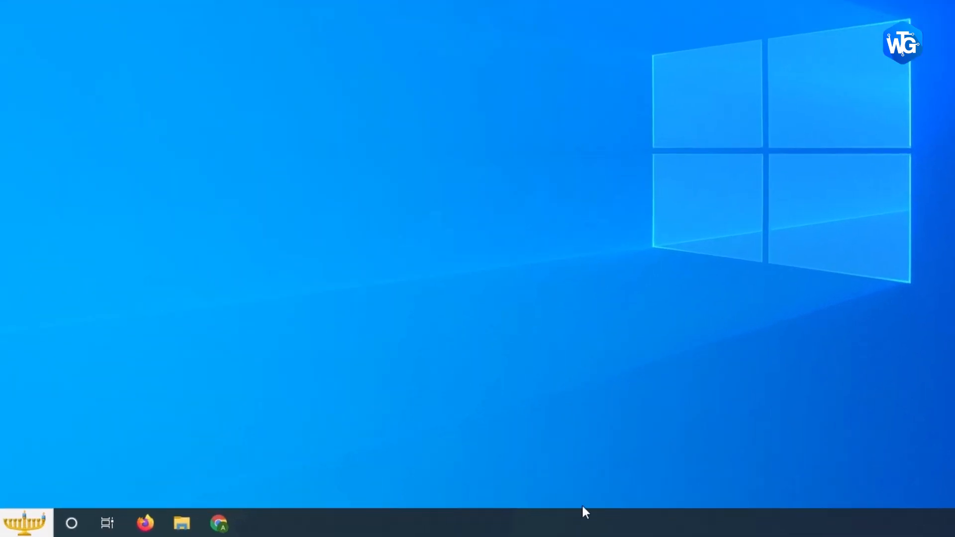
# Set Avira Security to Disabled in Task Manager's Startup list
pyautogui.rightClick(585, 522)
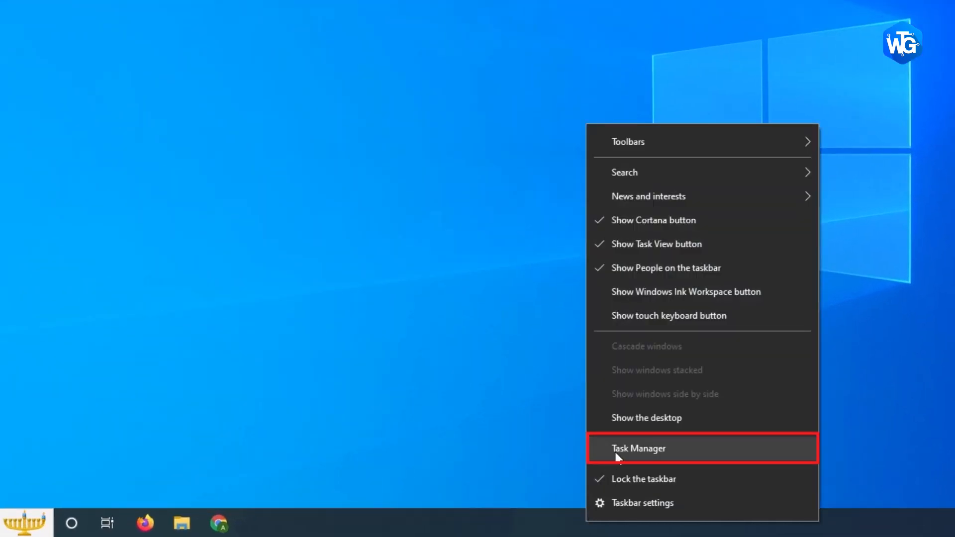
pyautogui.click(638, 448)
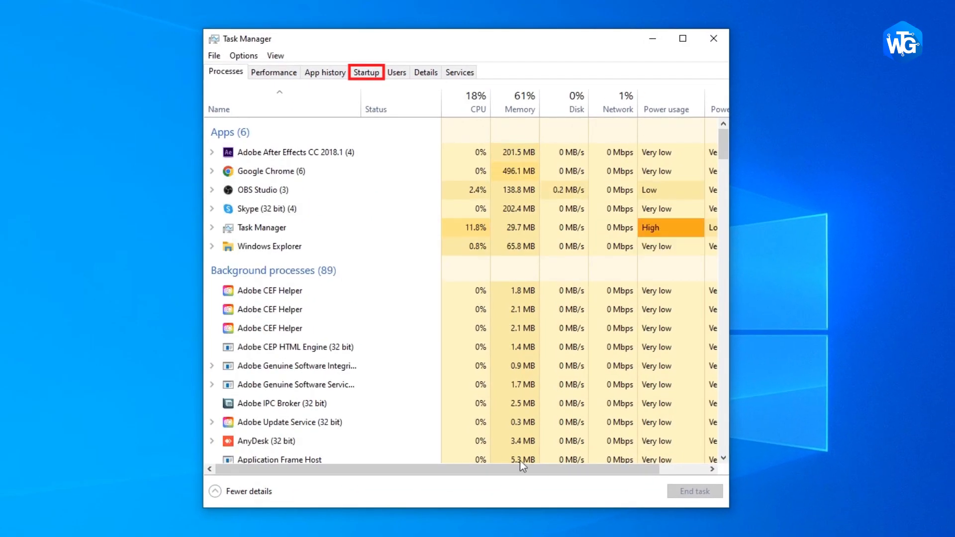
pyautogui.click(366, 72)
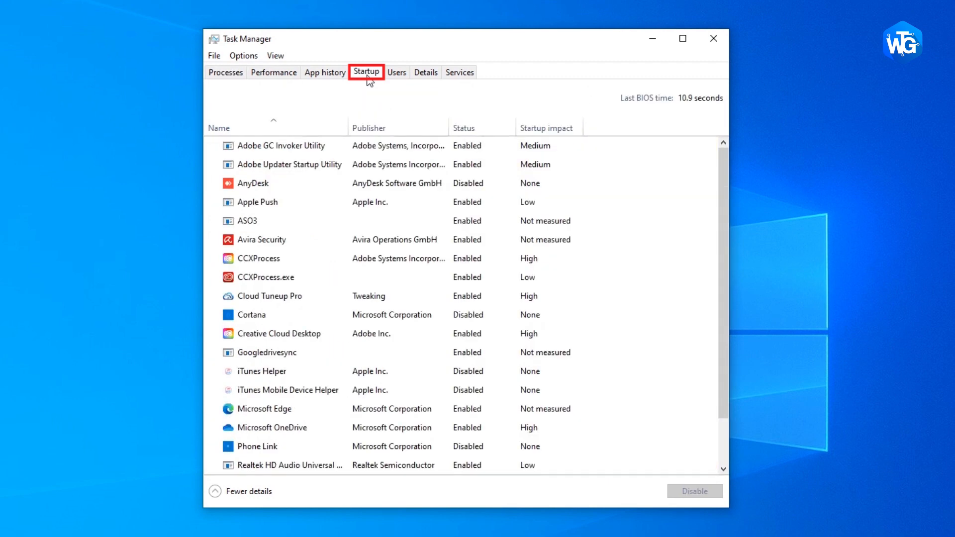
pyautogui.click(261, 239)
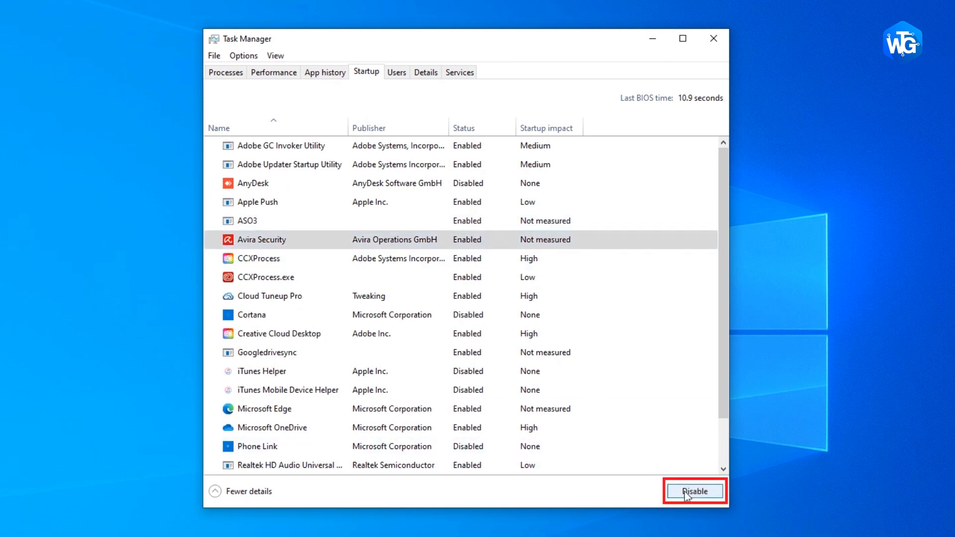
pyautogui.click(693, 491)
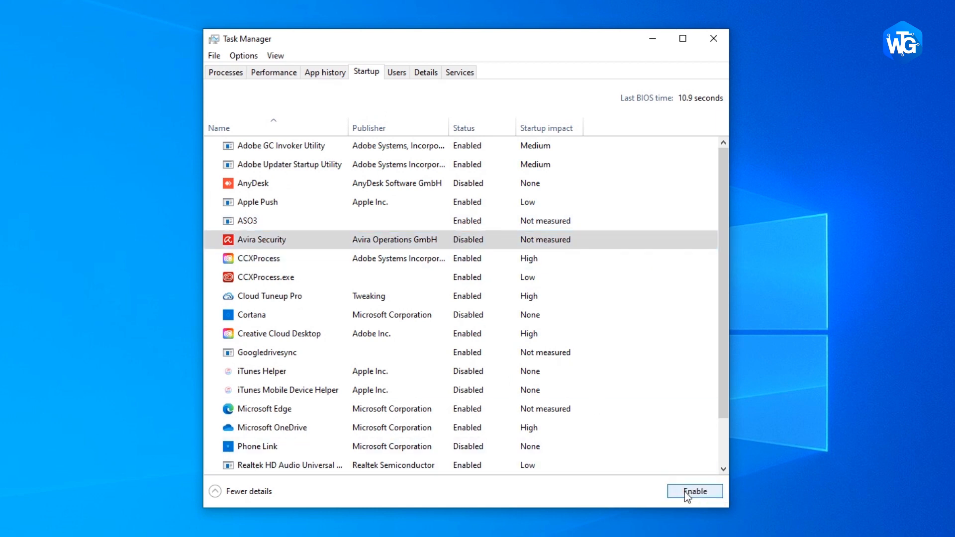
pyautogui.moveTo(577, 500)
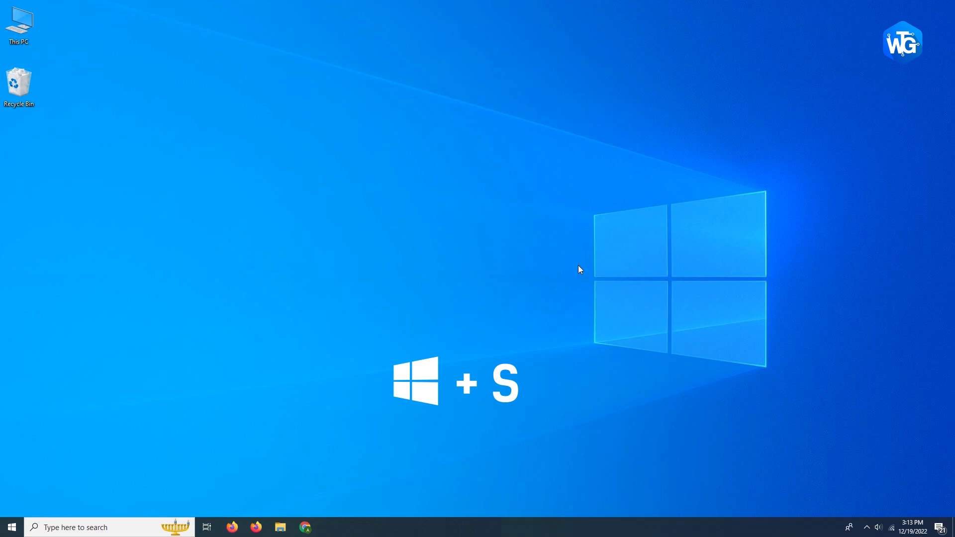
# Run sfc /scannow in an administrator Command Prompt, finding no integrity violations
pyautogui.press('win+s')
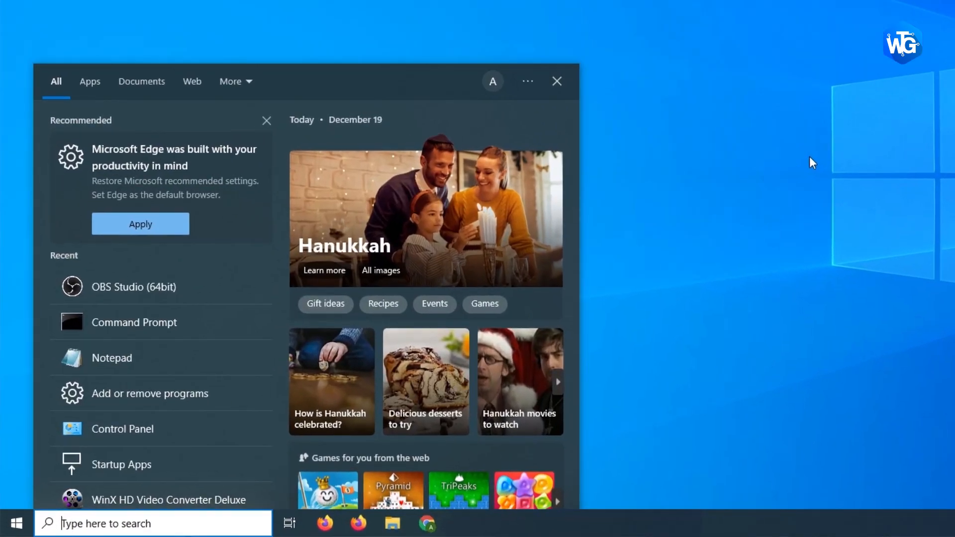
pyautogui.write('command prompt')
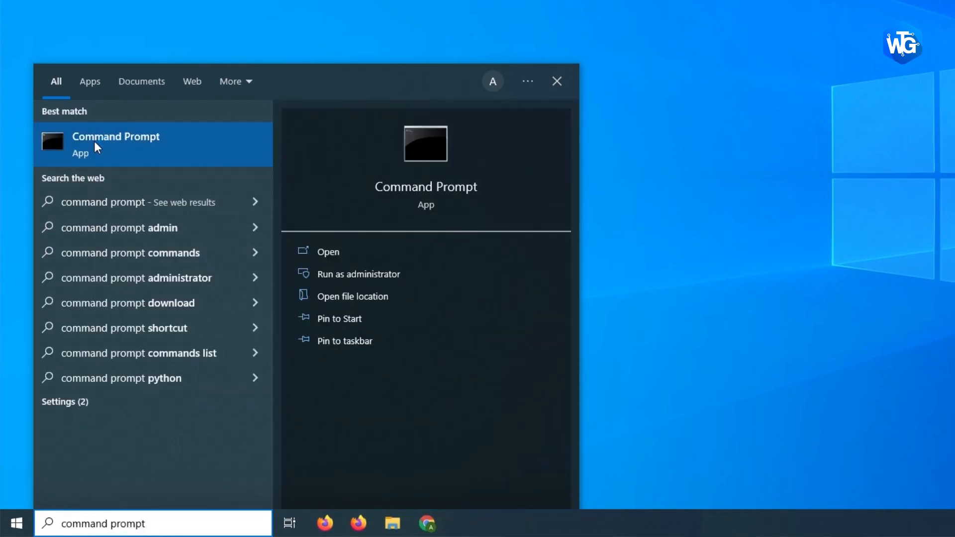
pyautogui.rightClick(116, 143)
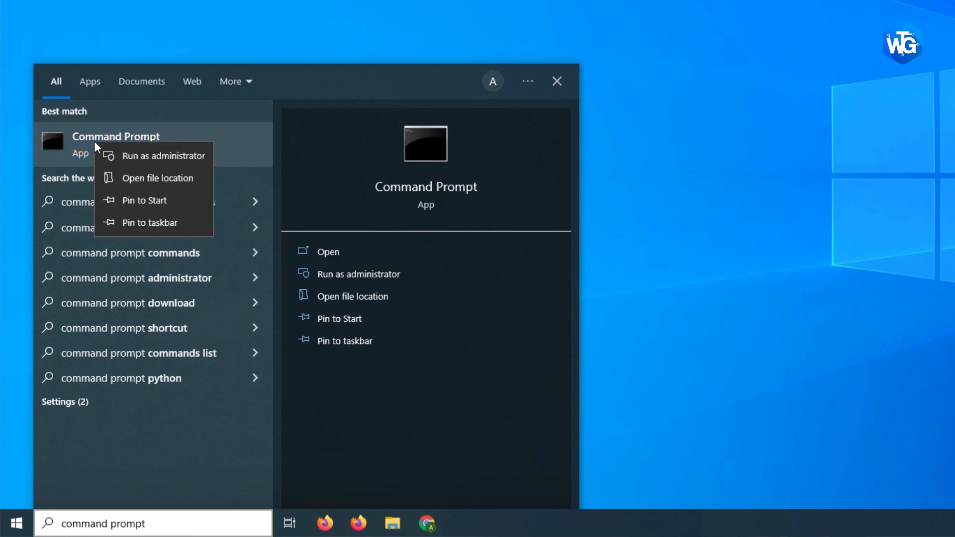
pyautogui.click(165, 156)
pyautogui.write('s')
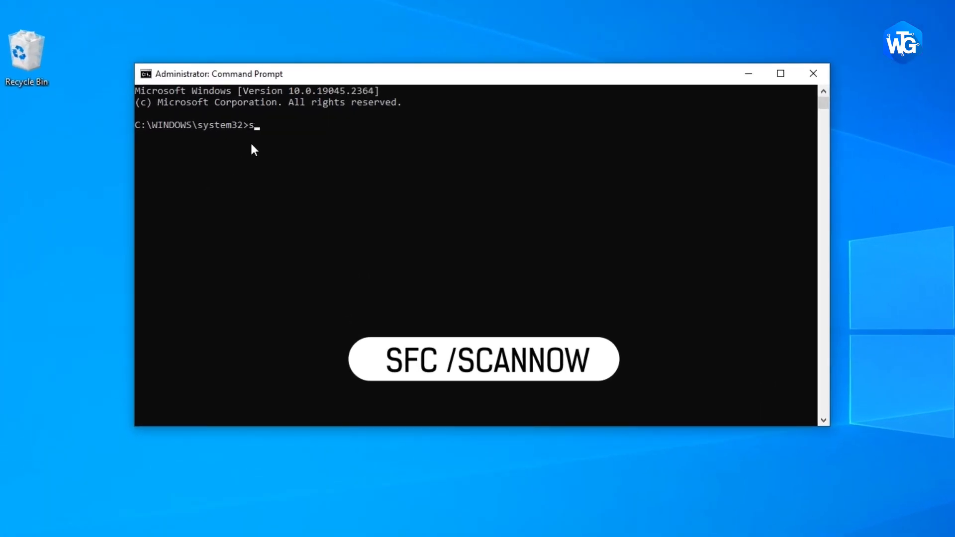
pyautogui.write('fc /scannow')
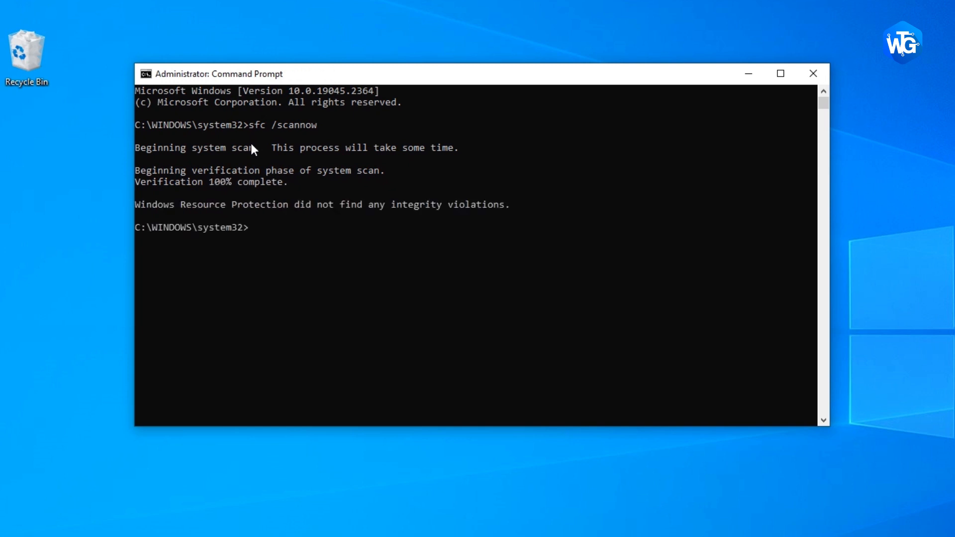
pyautogui.click(812, 74)
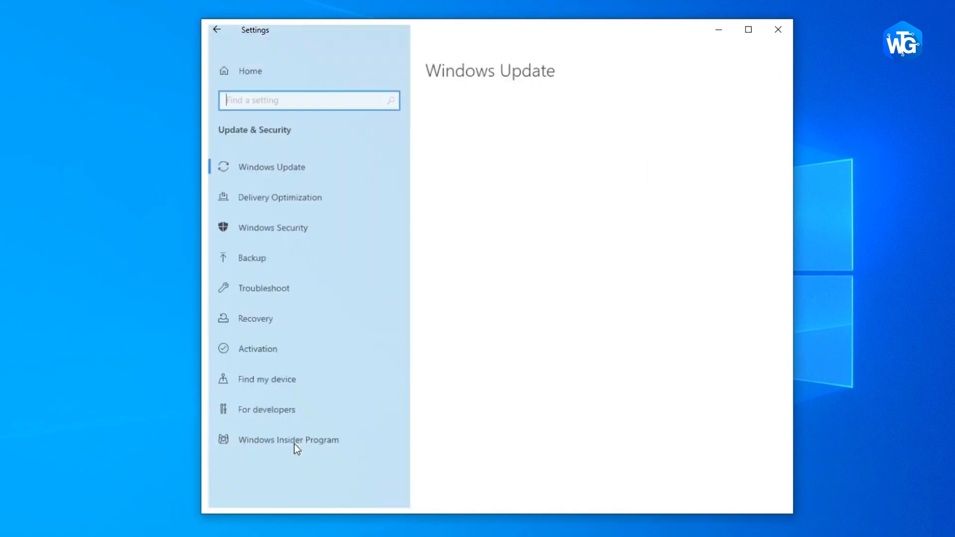
# Start a check for new updates on Settings' Windows Update page
pyautogui.click(270, 167)
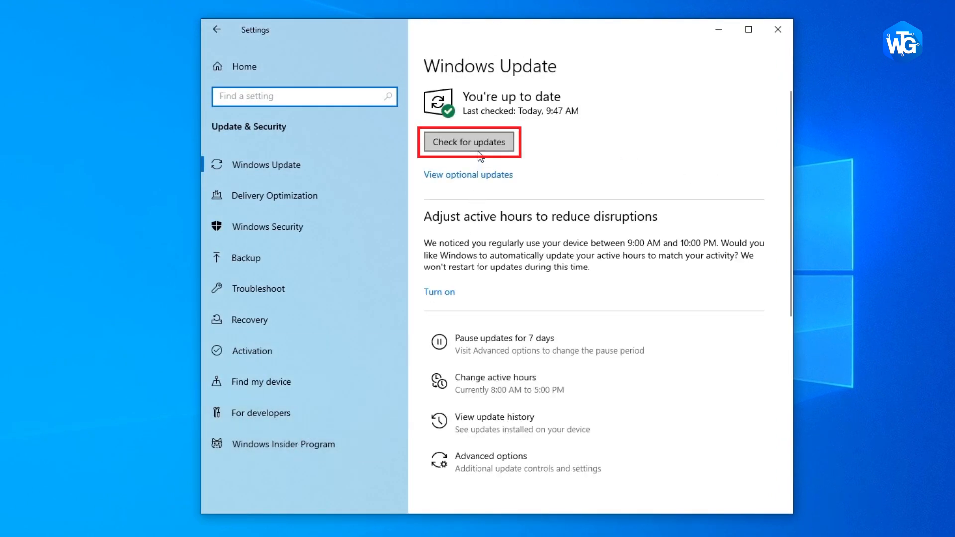
pyautogui.click(468, 142)
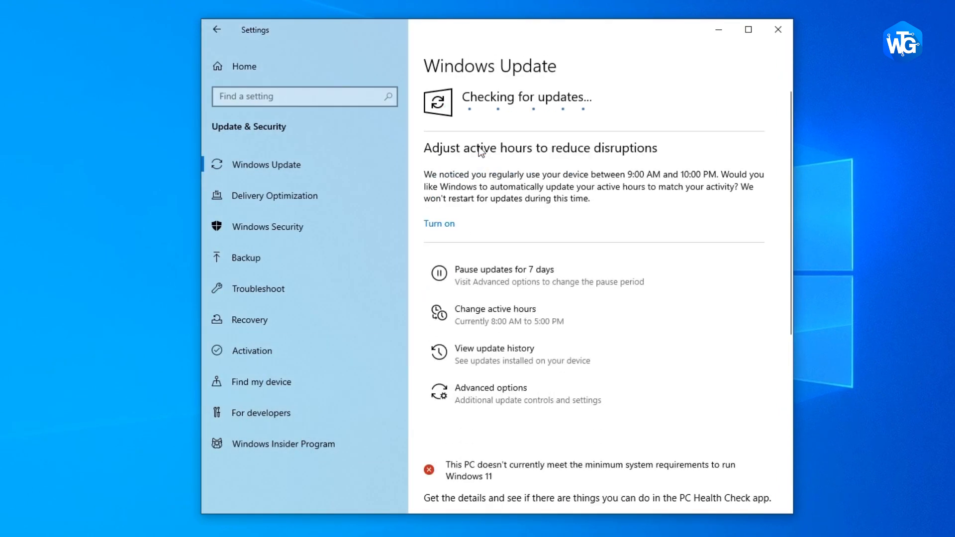